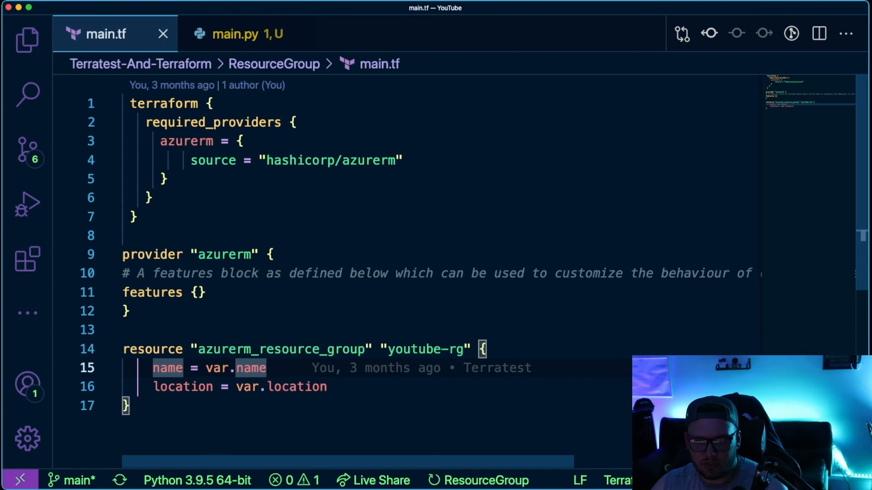
- Replace var.name on line 15 of main.tf with the literal "test1" for the youtube-rg name
scroll(down, 3)
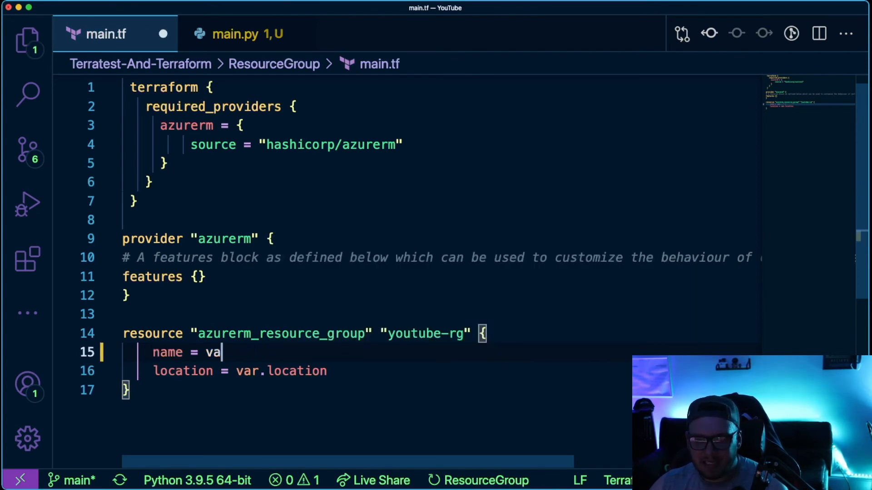
text("")
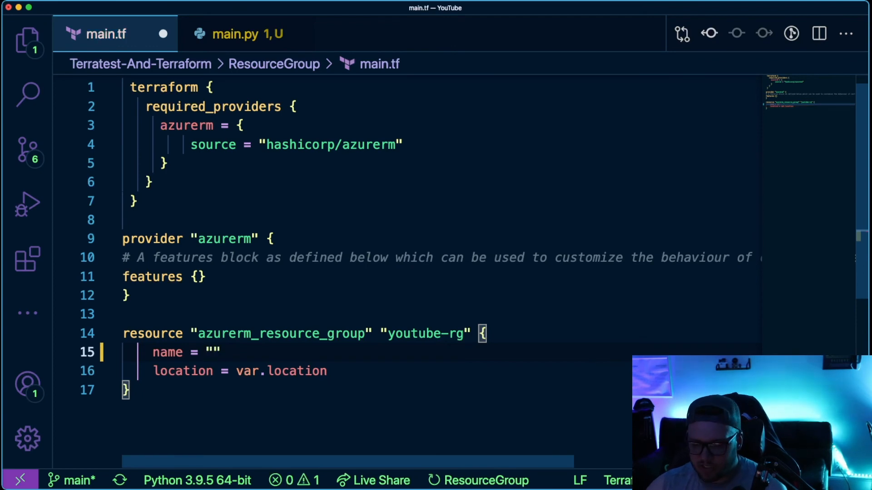
text(test1)
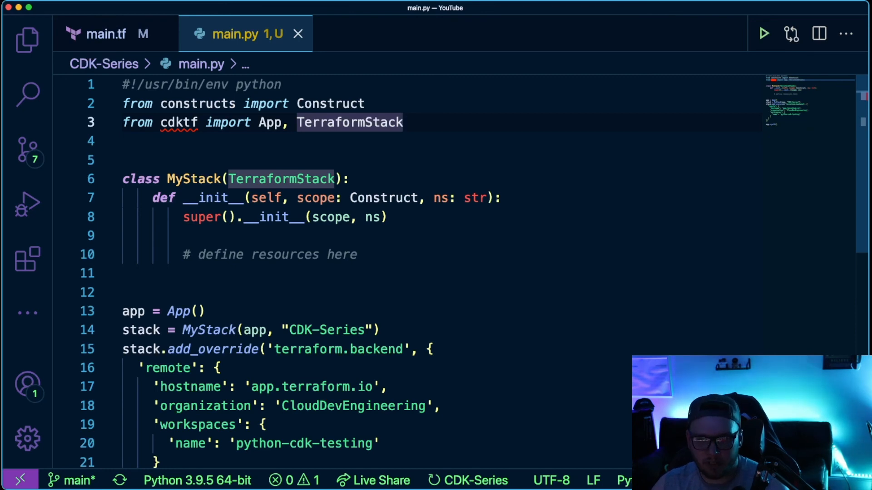
- Review the rest of main.py, then return to the Terraform main.tf file
scroll(down, 3)
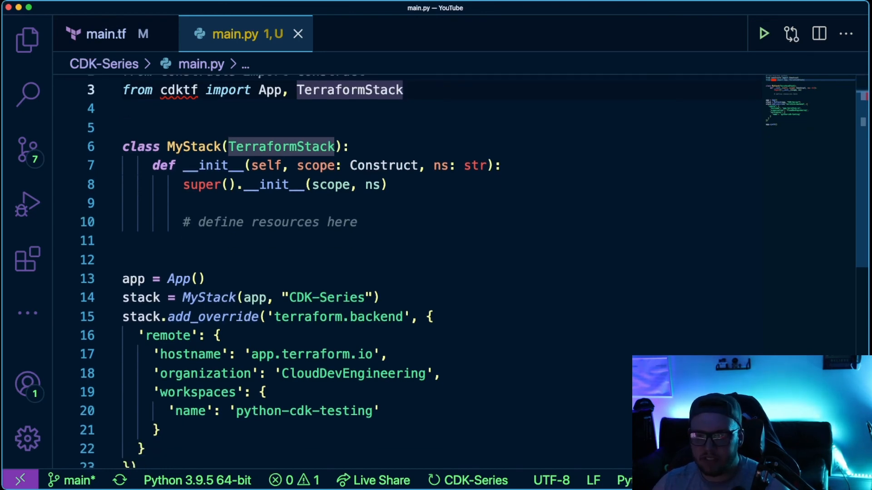
scroll(down, 3)
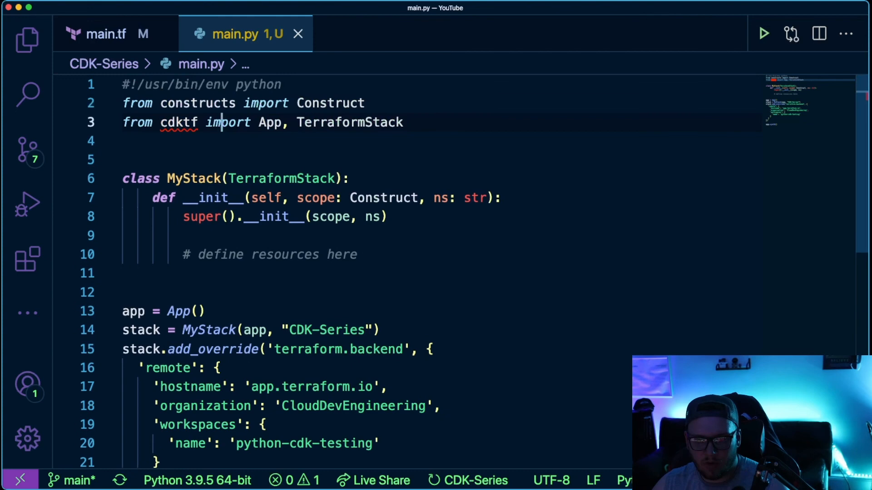
mouse_move(197, 103)
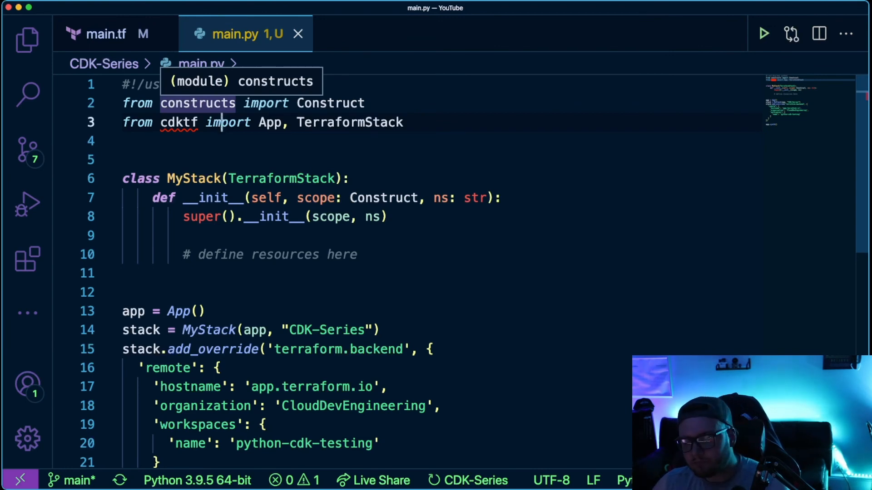
click(106, 33)
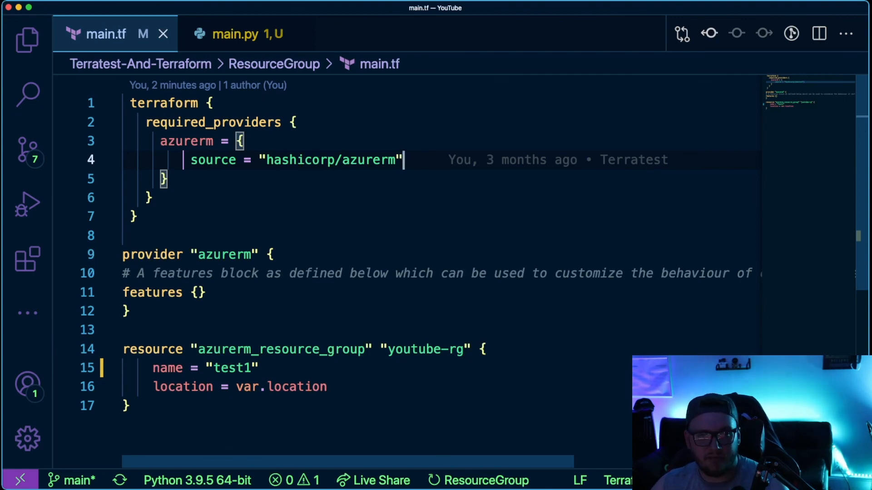
- Switch to the CDKTF main.py stack and scroll to its closing app.synth() call
click(231, 34)
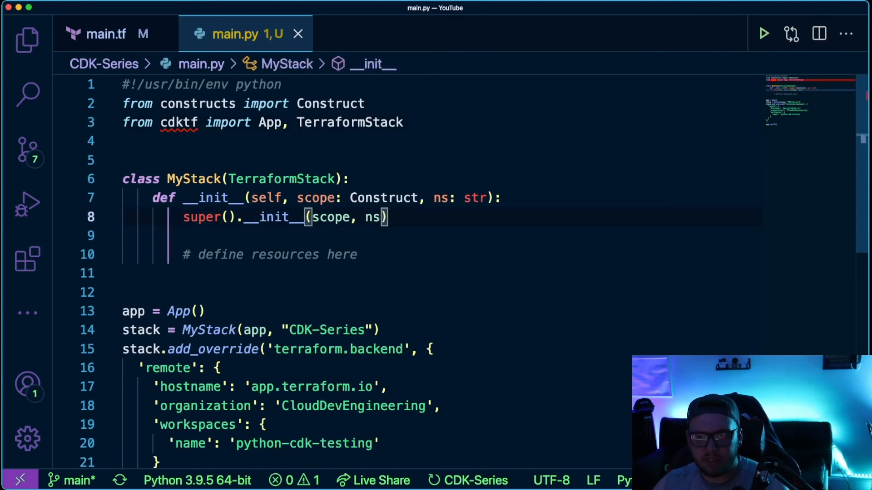
scroll(down, 3)
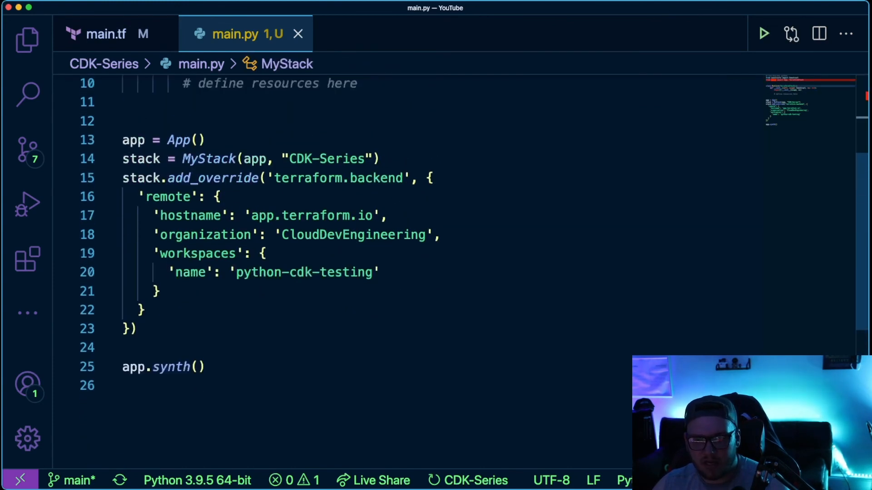